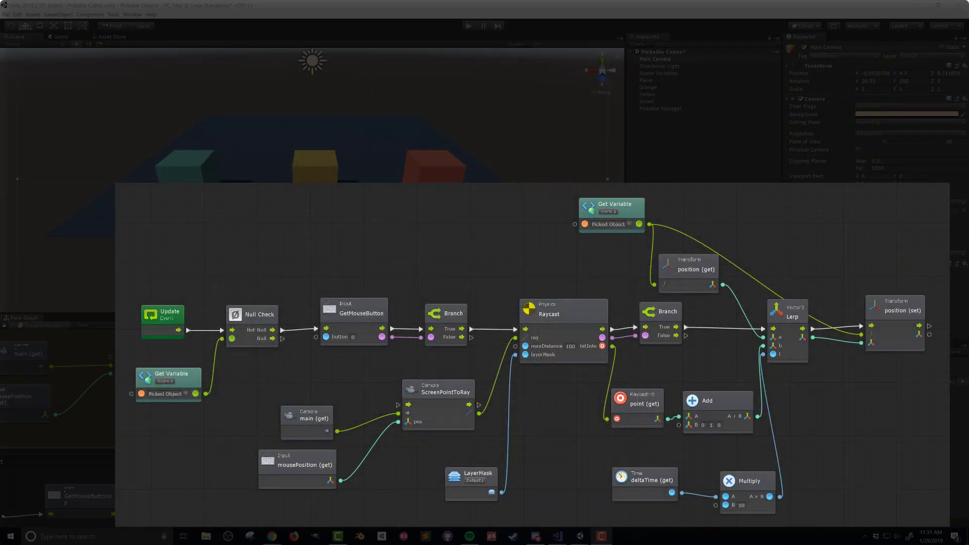
- Bring up the Create > Bolt menu in the Macro folder to start a new flow macro
{"action": "left_click", "coordinate": [469, 25]}
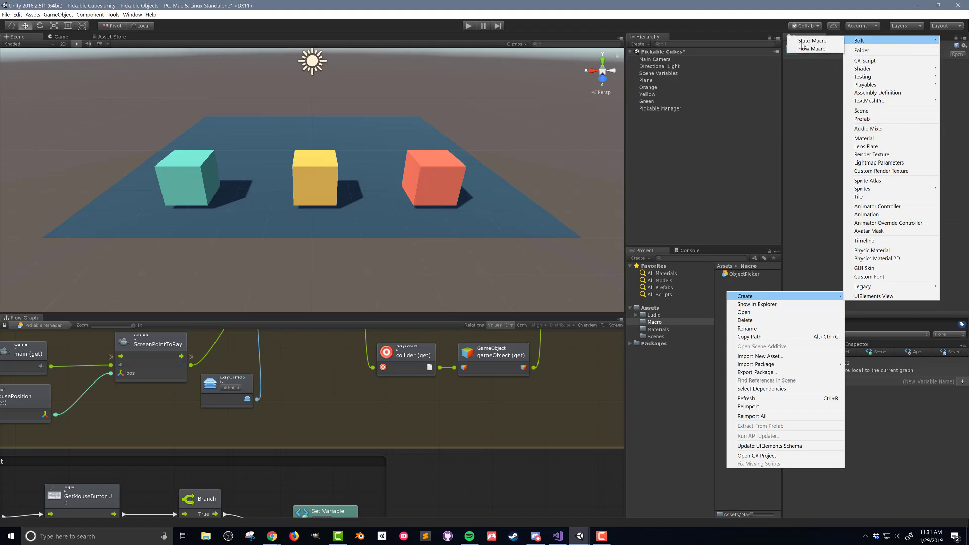
- Create flow macro TransformMoveOnSurface and attach a Flow Machine to Pickable Manager
{"action": "left_click", "coordinate": [812, 48]}
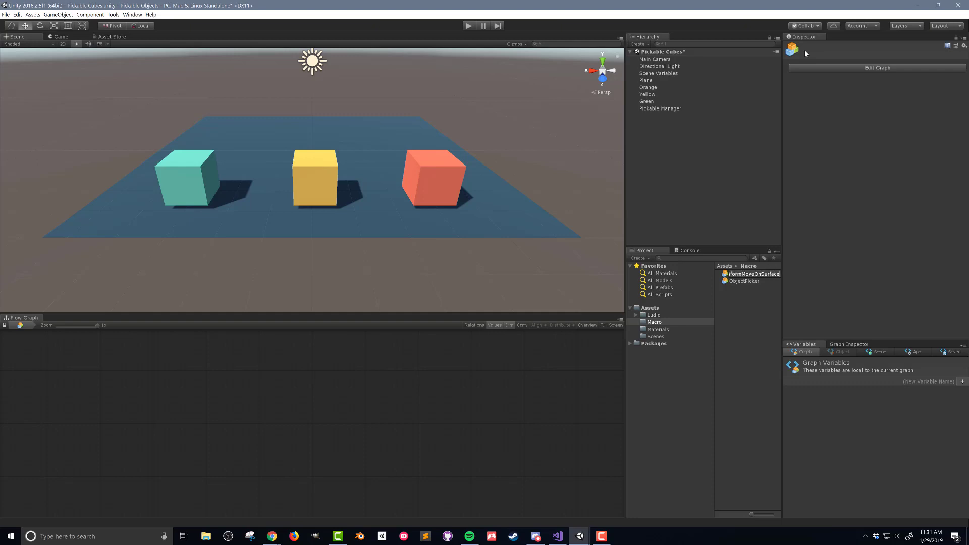
{"action": "left_click", "coordinate": [751, 280]}
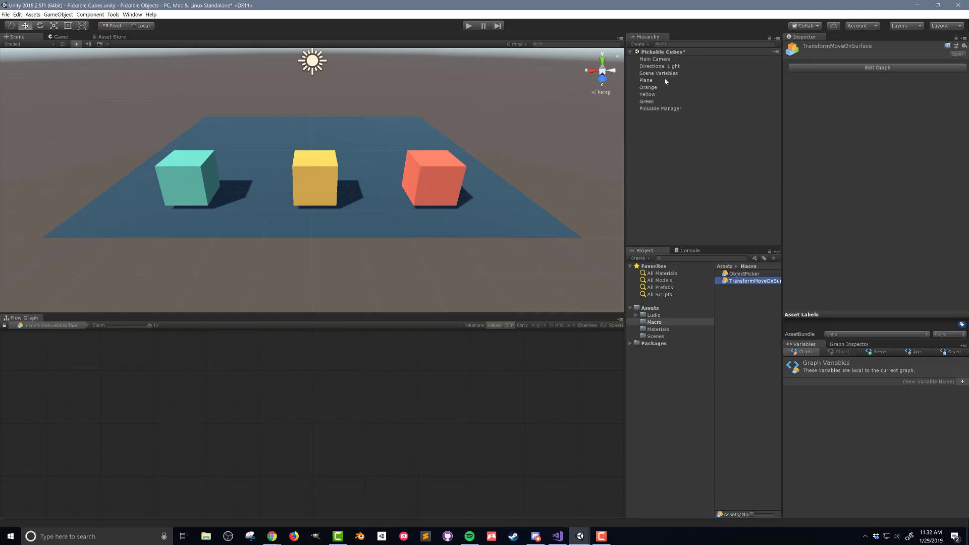
{"action": "left_click", "coordinate": [661, 108]}
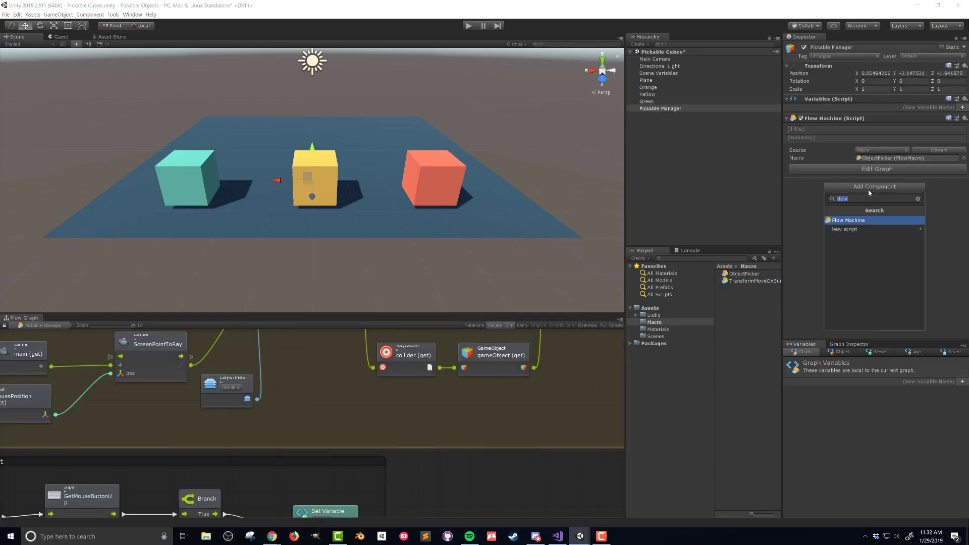
{"action": "left_click", "coordinate": [847, 219]}
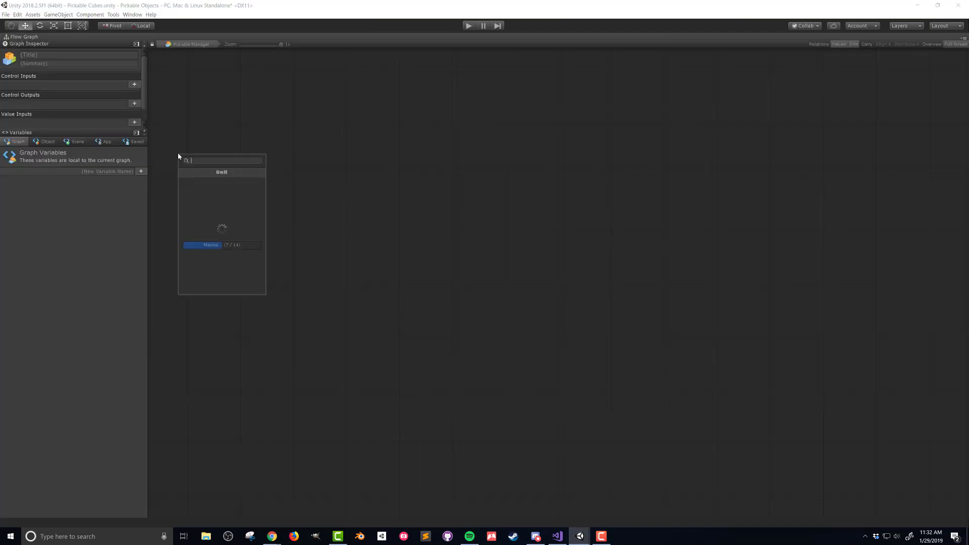
- Add an Update event feeding into a Null Check unit
{"action": "type", "text": "upda"}
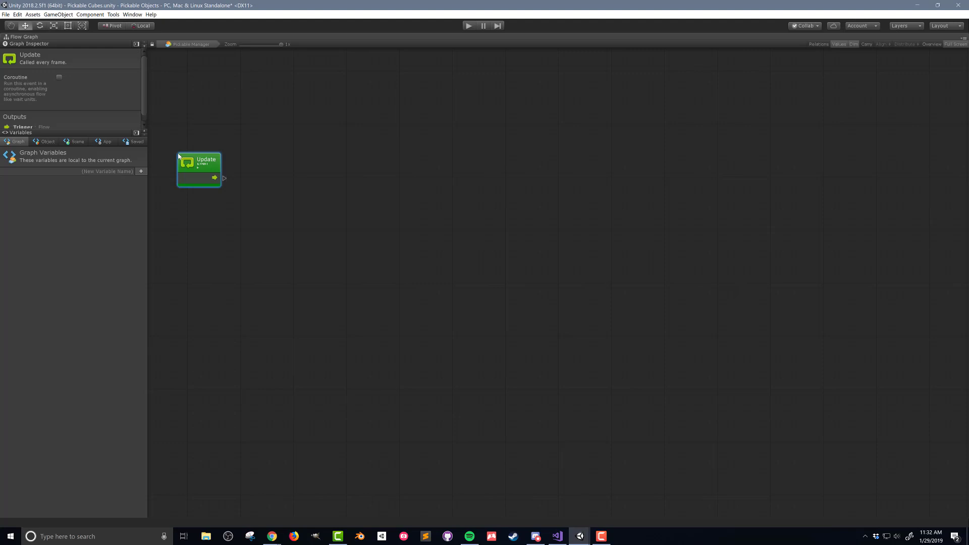
{"action": "mouse_move", "coordinate": [224, 180]}
{"action": "type", "text": "null"}
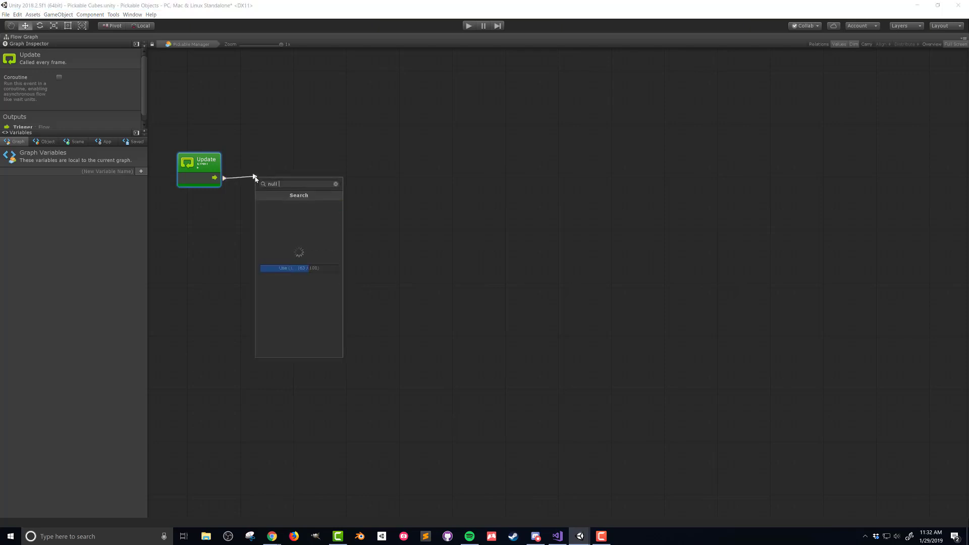
{"action": "left_click", "coordinate": [292, 268]}
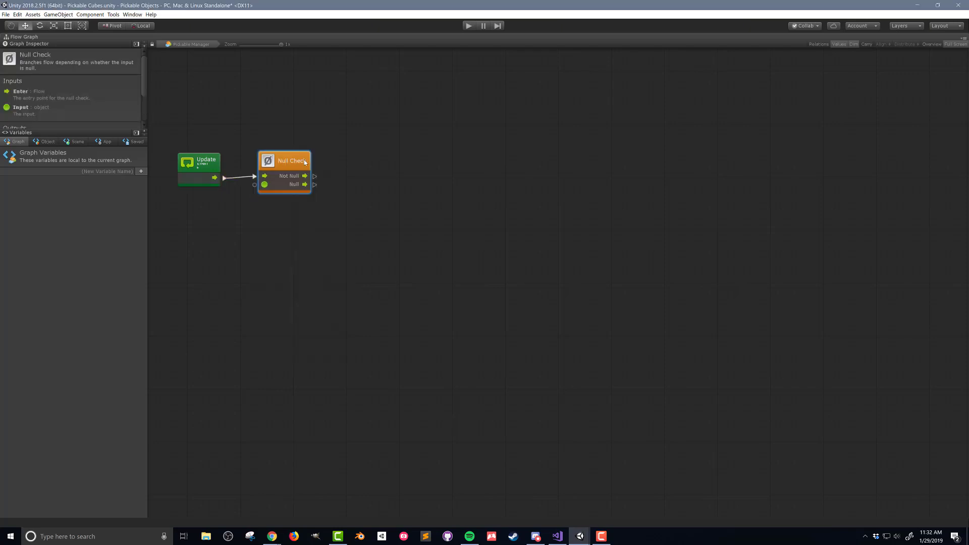
{"action": "left_click", "coordinate": [78, 142]}
{"action": "type", "text": "input get mouse but"}
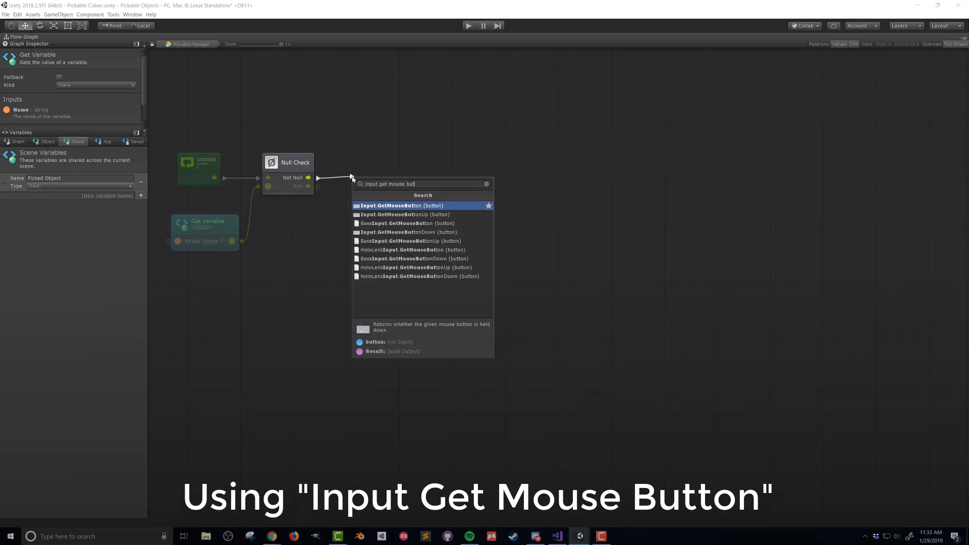
- Chain GetMouseButton and a Branch after Not Null, then search for Physics.Raycast
{"action": "left_click", "coordinate": [400, 205]}
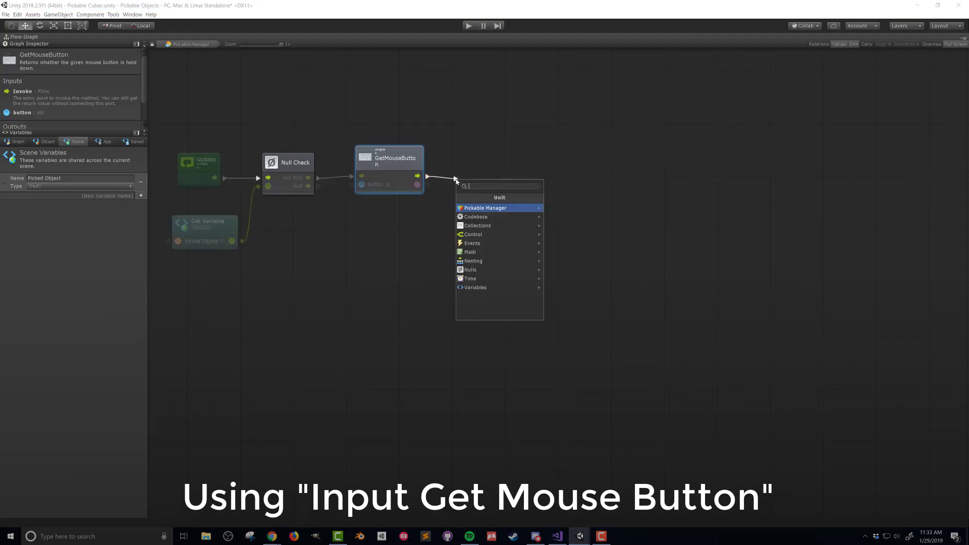
{"action": "left_click", "coordinate": [472, 233]}
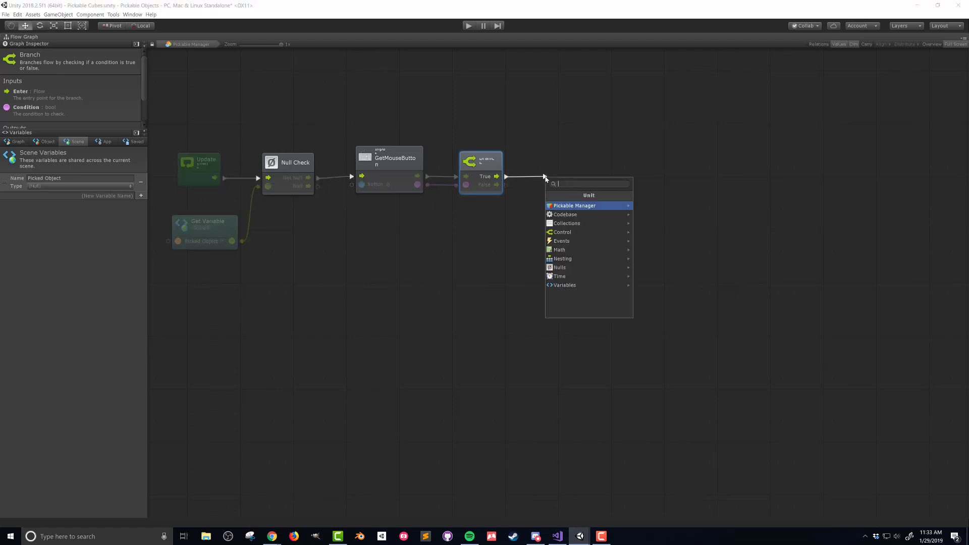
{"action": "type", "text": "physics rayc"}
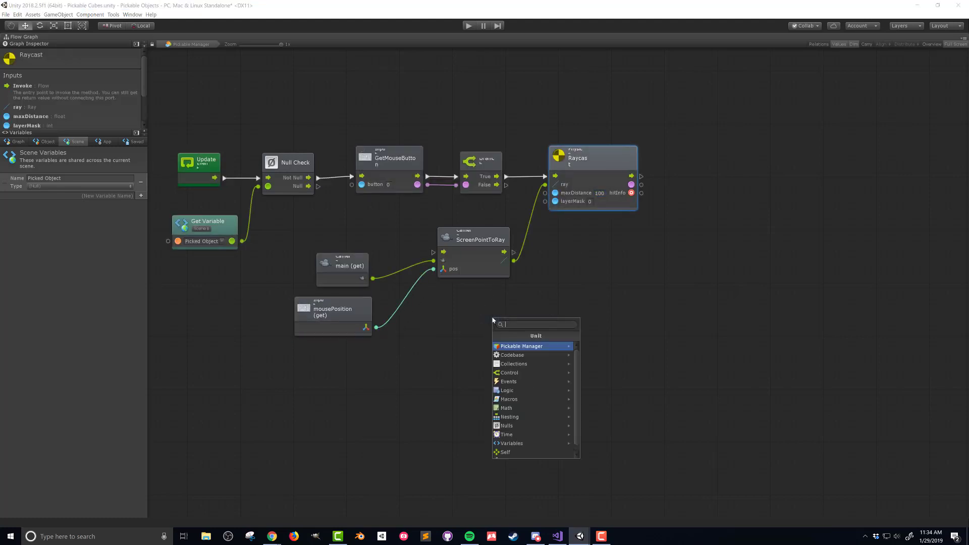
- Feed the Raycast a LayerMask input and branch on its hit result
{"action": "left_click", "coordinate": [521, 346]}
{"action": "type", "text": "bran"}
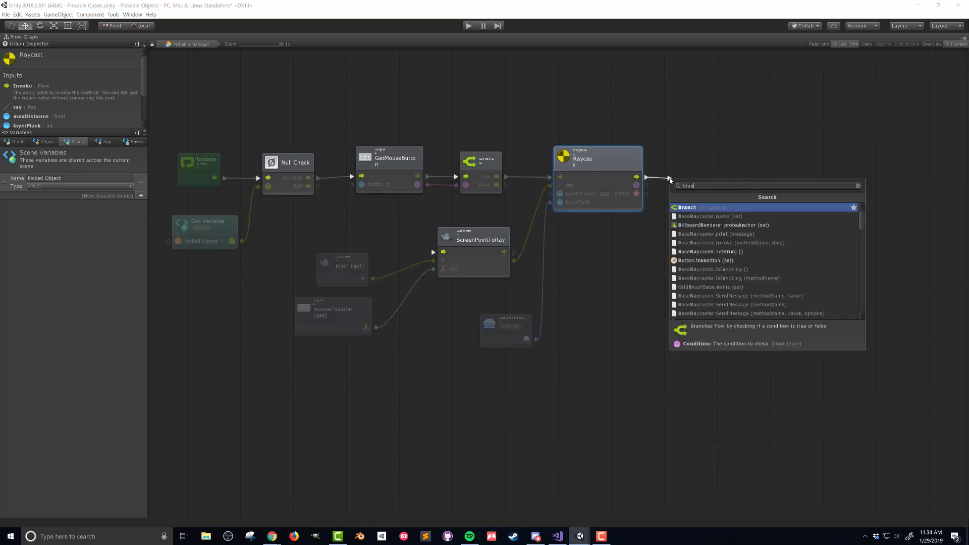
{"action": "left_click", "coordinate": [687, 207]}
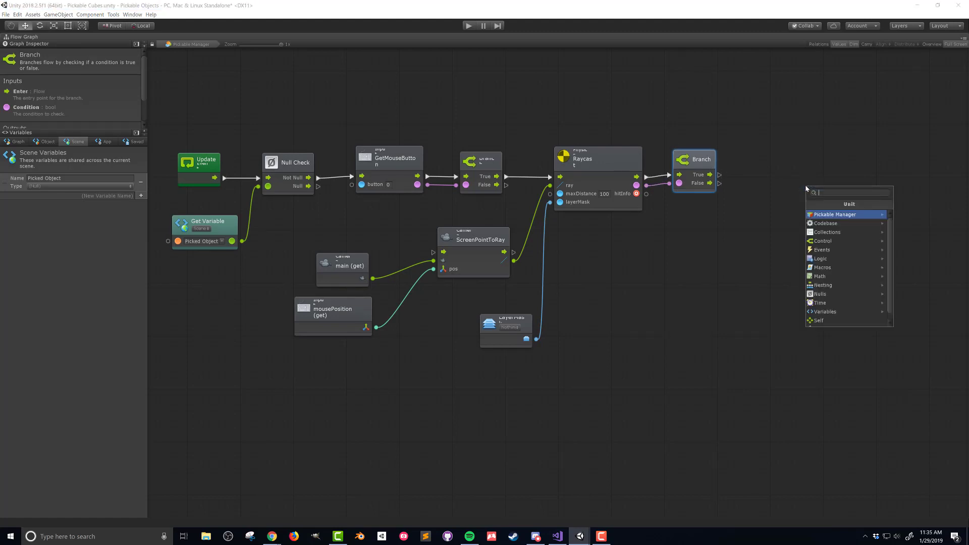
- Add a Vector3 Lerp (a, b, t) after the hit Branch's True output
{"action": "type", "text": "vector3 lerp"}
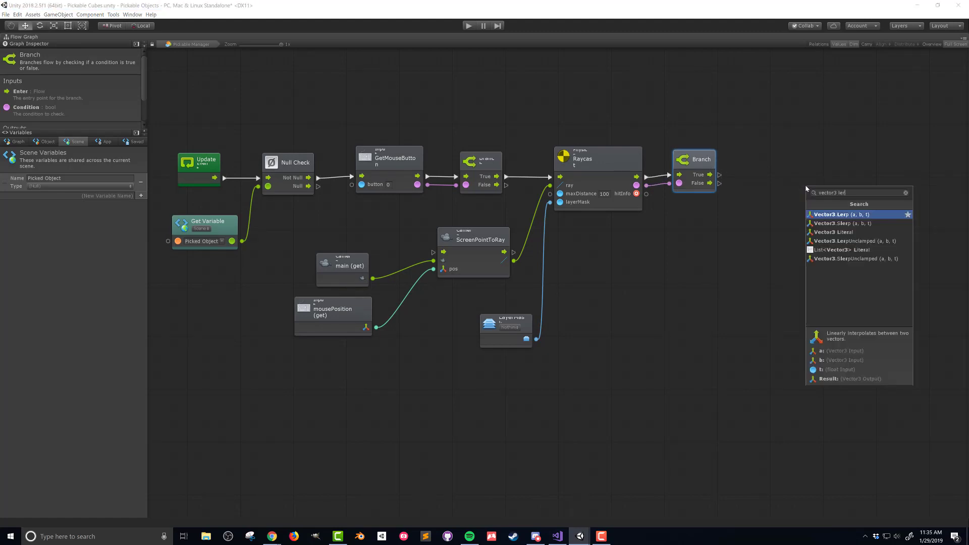
{"action": "left_click", "coordinate": [841, 214]}
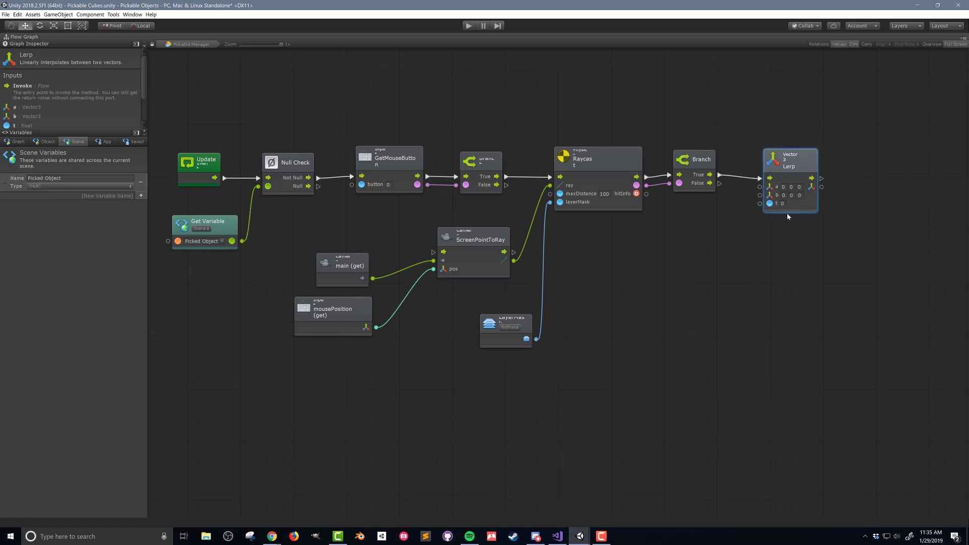
{"action": "mouse_move", "coordinate": [787, 214]}
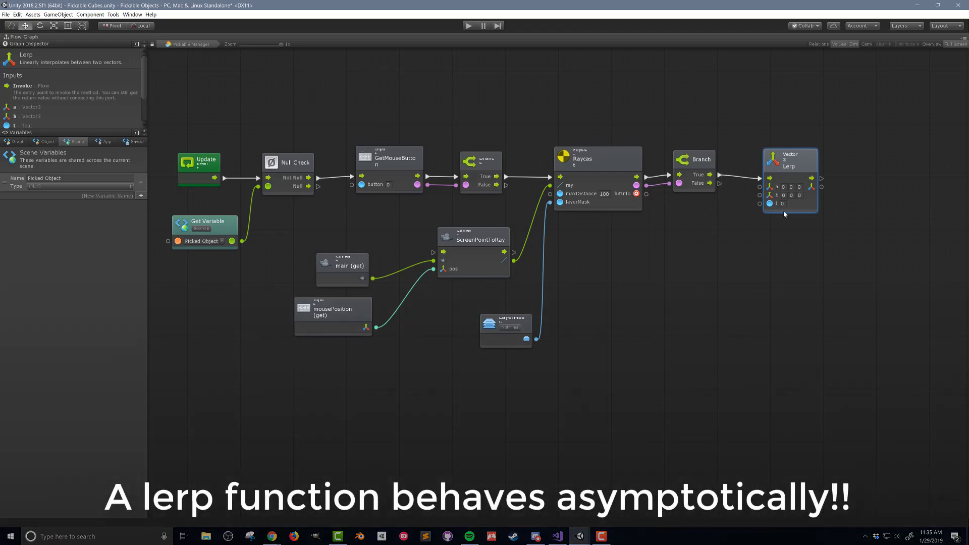
{"action": "mouse_move", "coordinate": [815, 204]}
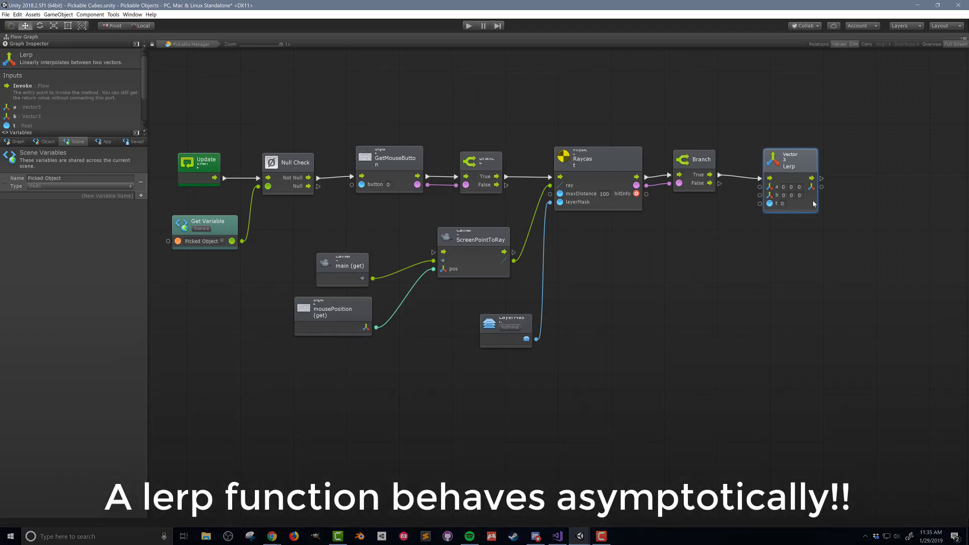
{"action": "mouse_move", "coordinate": [815, 182]}
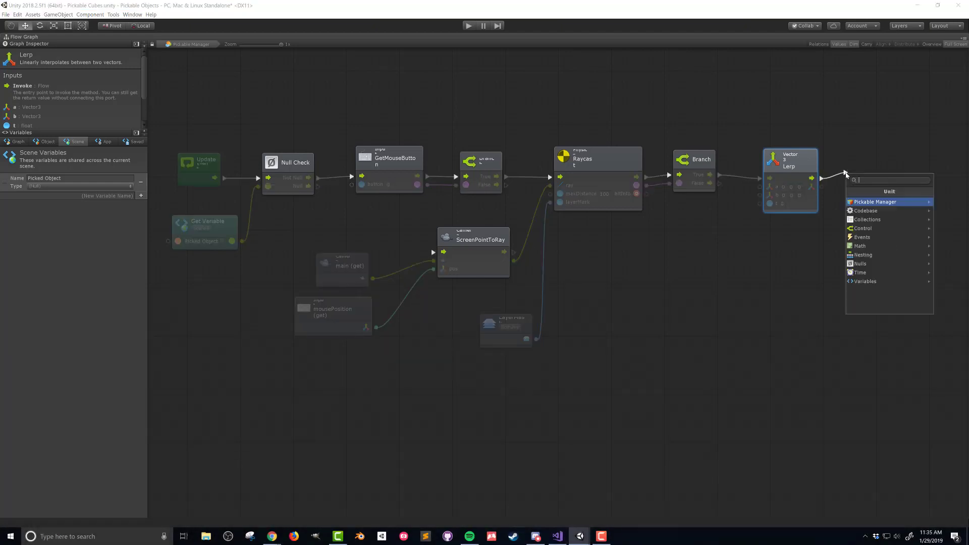
- Set Transform position after the Lerp and read the picked object's position into it
{"action": "type", "text": "transform pos"}
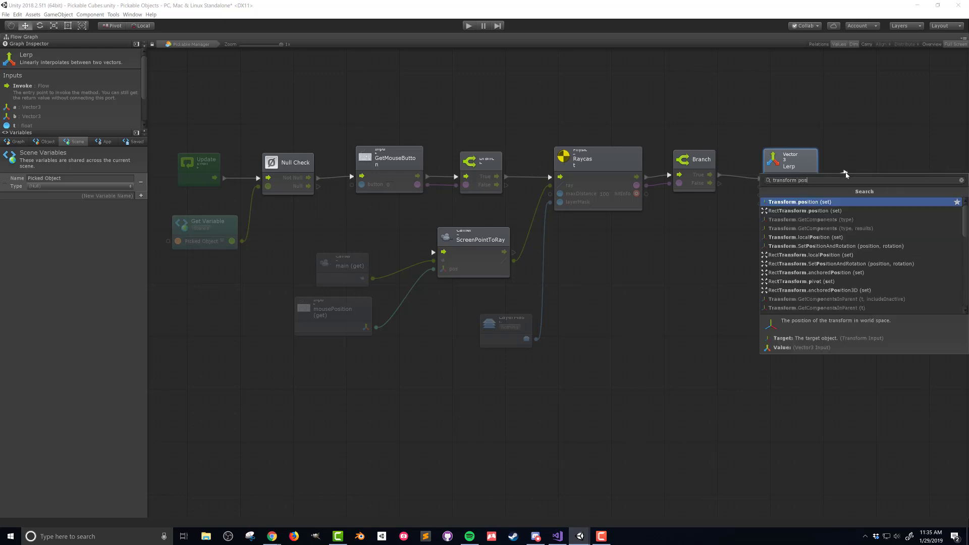
{"action": "left_click", "coordinate": [801, 201]}
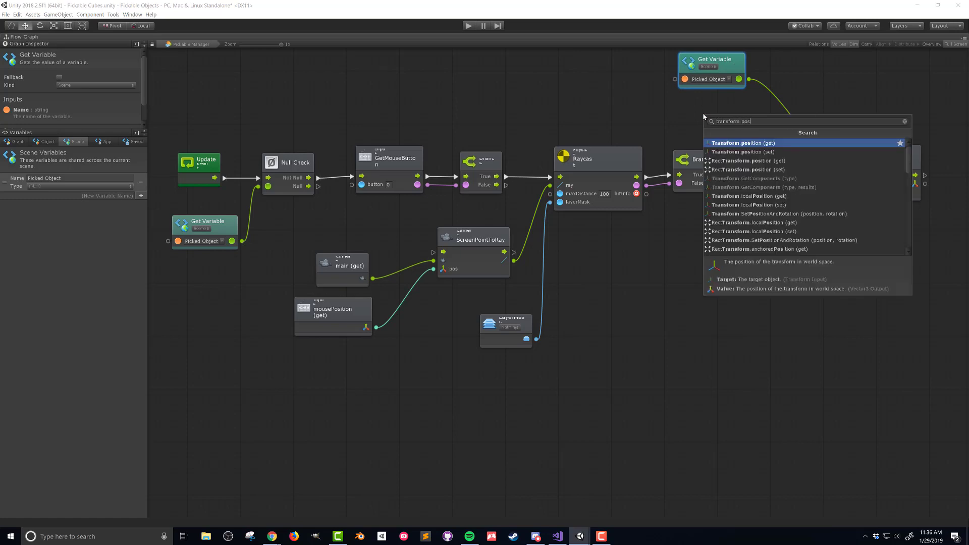
{"action": "left_click", "coordinate": [745, 143]}
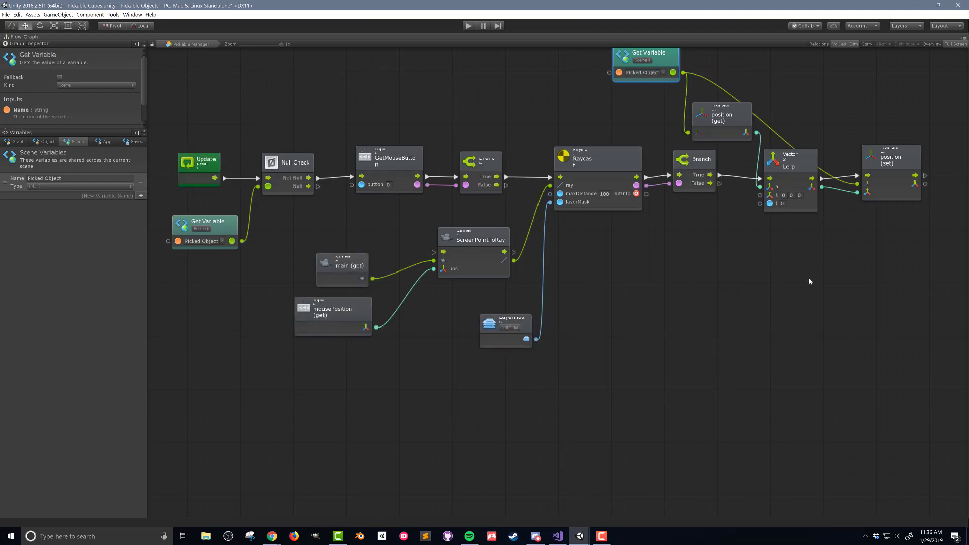
{"action": "mouse_move", "coordinate": [810, 258]}
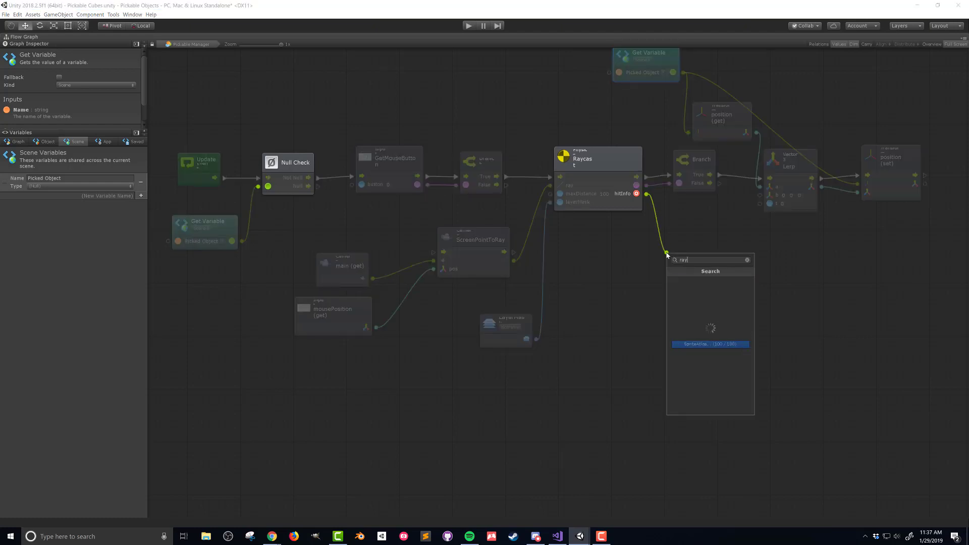
- Feed RaycastHit.point plus an Add offset of (0, 1, 0) into the Lerp's target
{"action": "type", "text": "raycasthit po"}
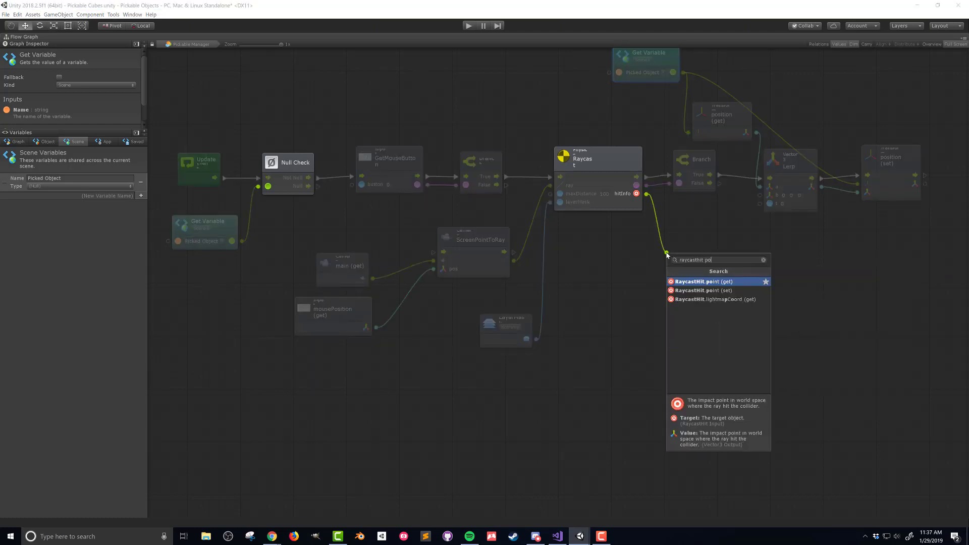
{"action": "left_click", "coordinate": [703, 281]}
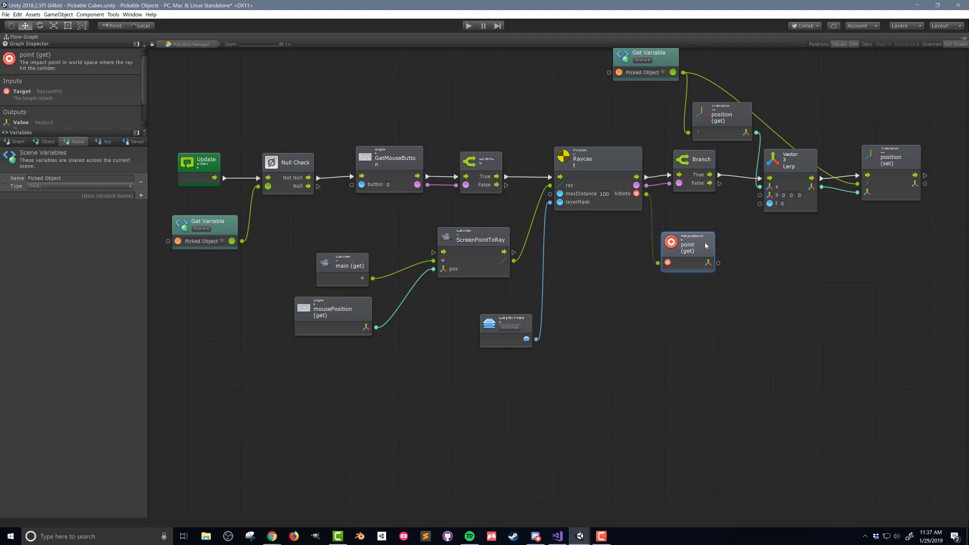
{"action": "mouse_move", "coordinate": [754, 258]}
{"action": "type", "text": "add"}
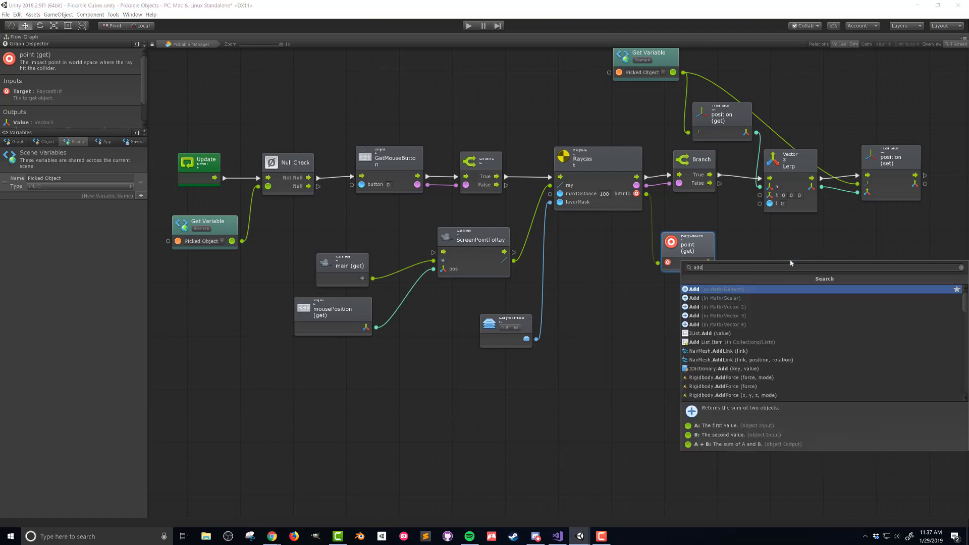
{"action": "left_click", "coordinate": [694, 289]}
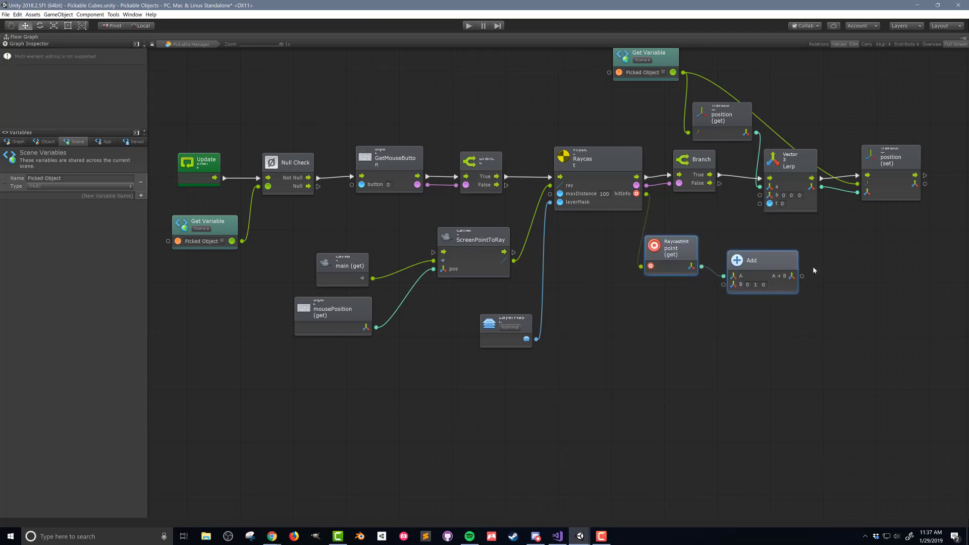
{"action": "mouse_move", "coordinate": [813, 273]}
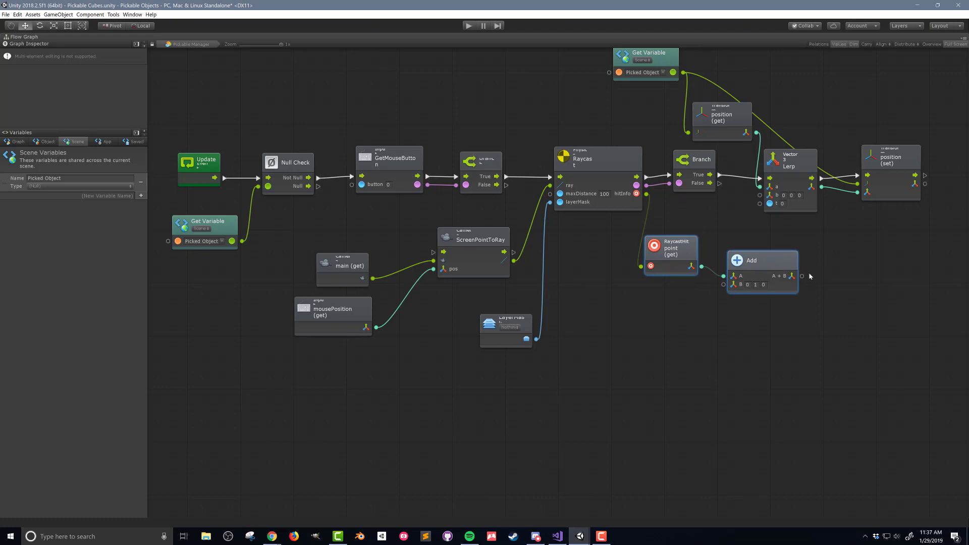
{"action": "mouse_move", "coordinate": [800, 284]}
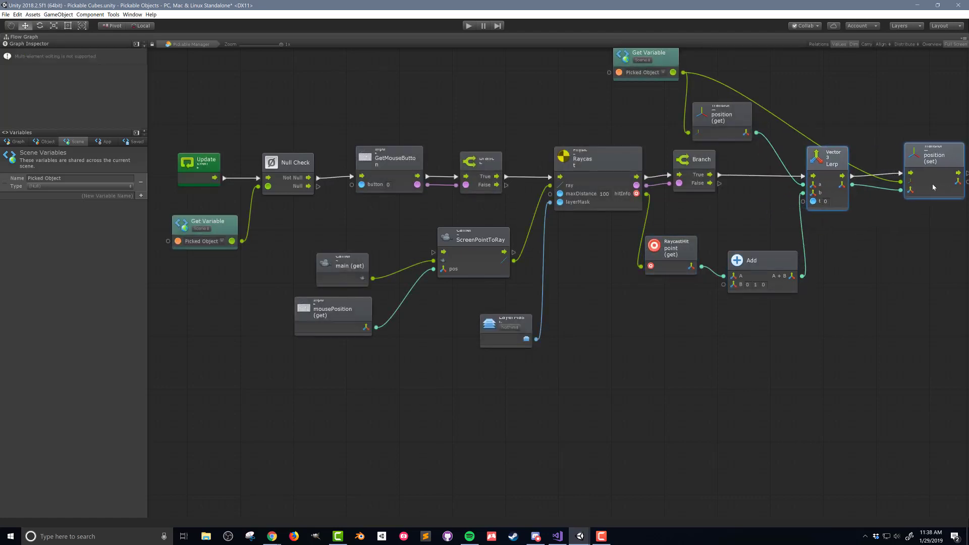
{"action": "left_click", "coordinate": [751, 260]}
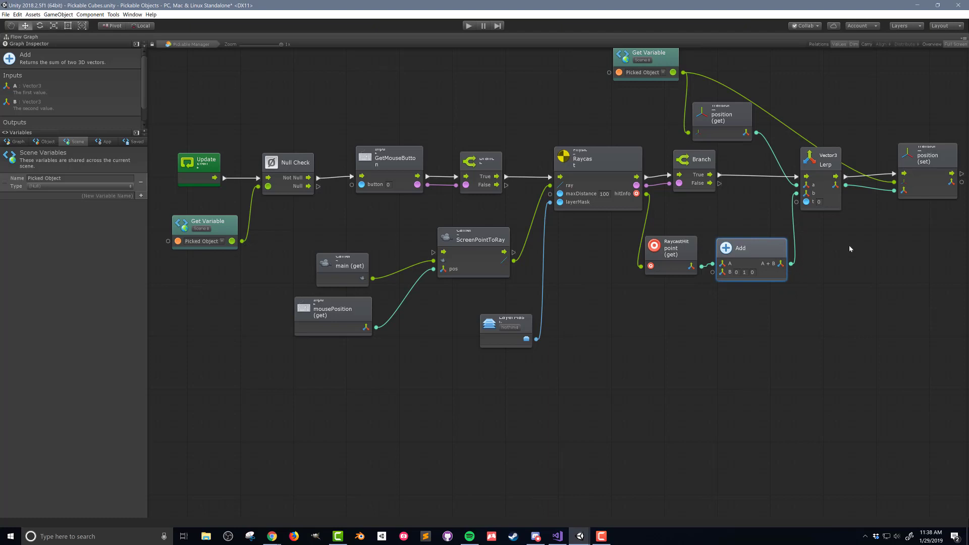
{"action": "mouse_move", "coordinate": [836, 236]}
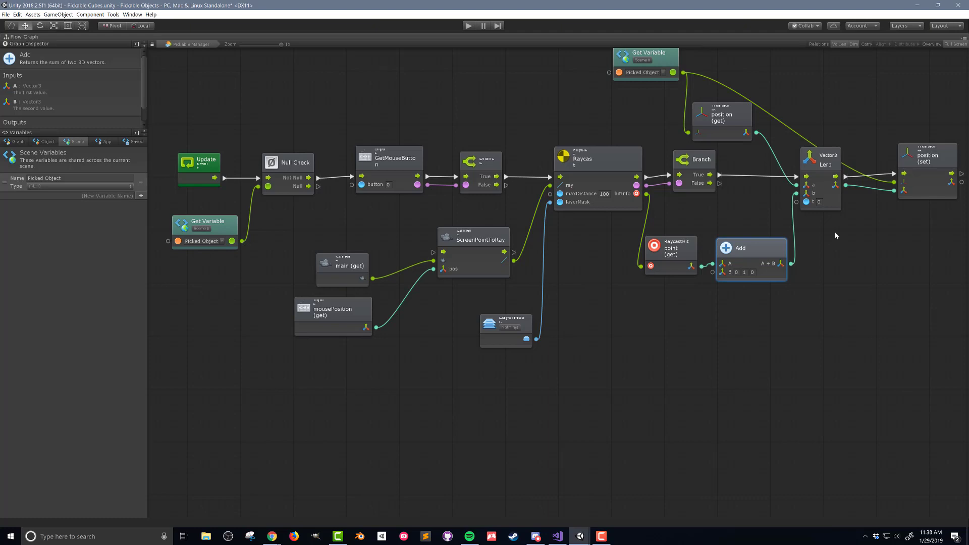
{"action": "mouse_move", "coordinate": [710, 332]}
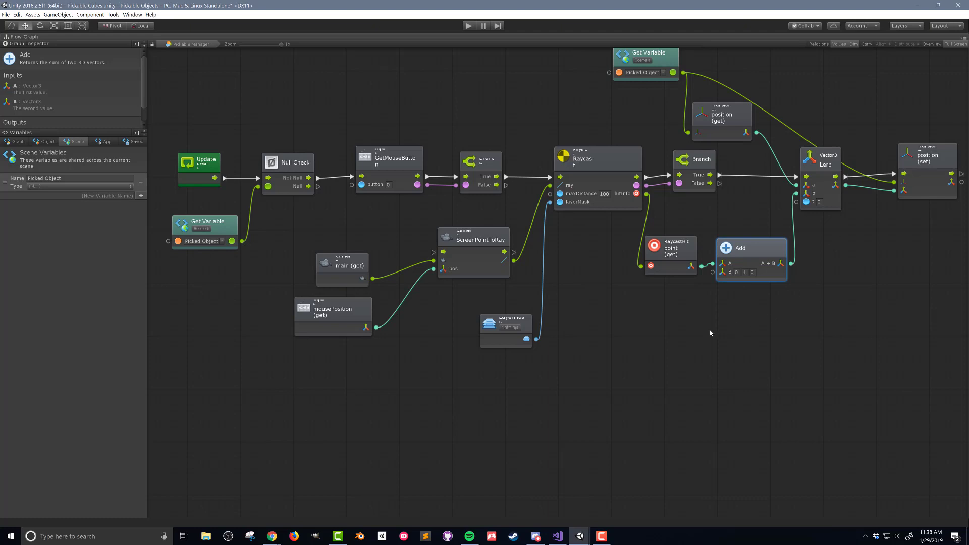
- Drive Lerp t with Time.deltaTime times 10 and choose the raycast's LayerMask layer
{"action": "right_click", "coordinate": [710, 332]}
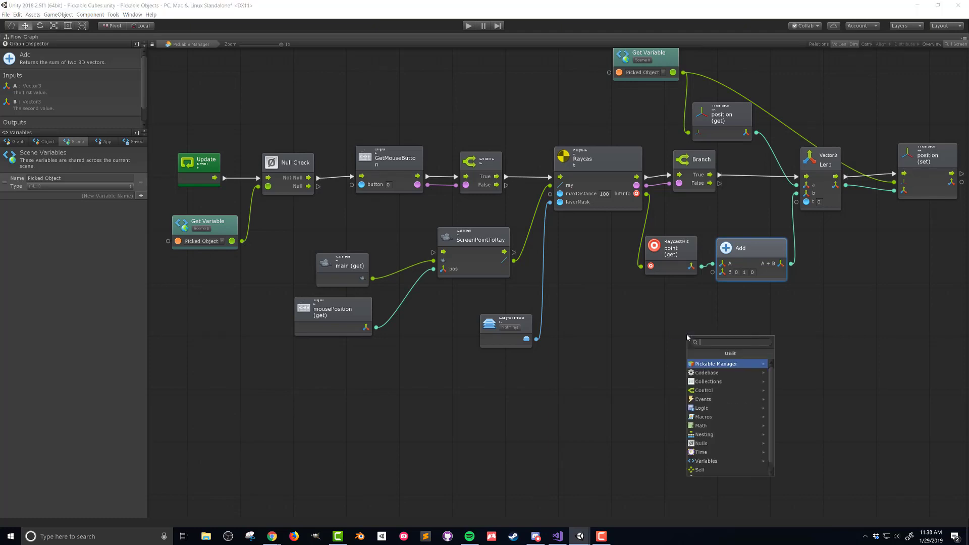
{"action": "type", "text": "time delta"}
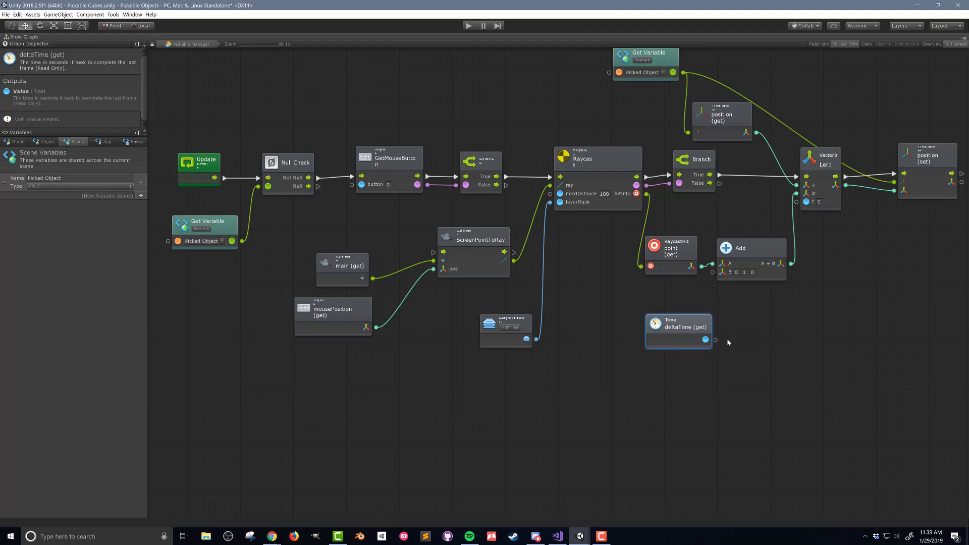
{"action": "mouse_move", "coordinate": [757, 337]}
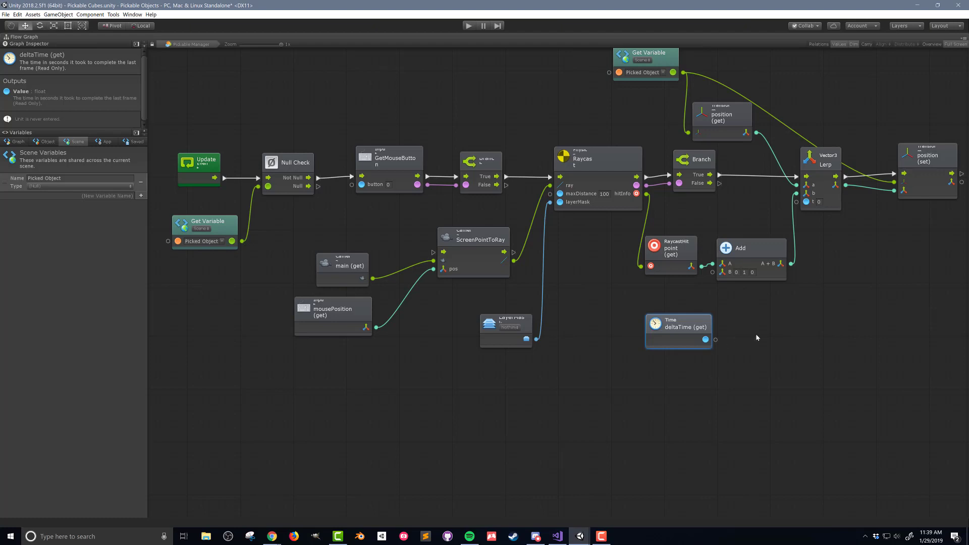
{"action": "mouse_move", "coordinate": [749, 344]}
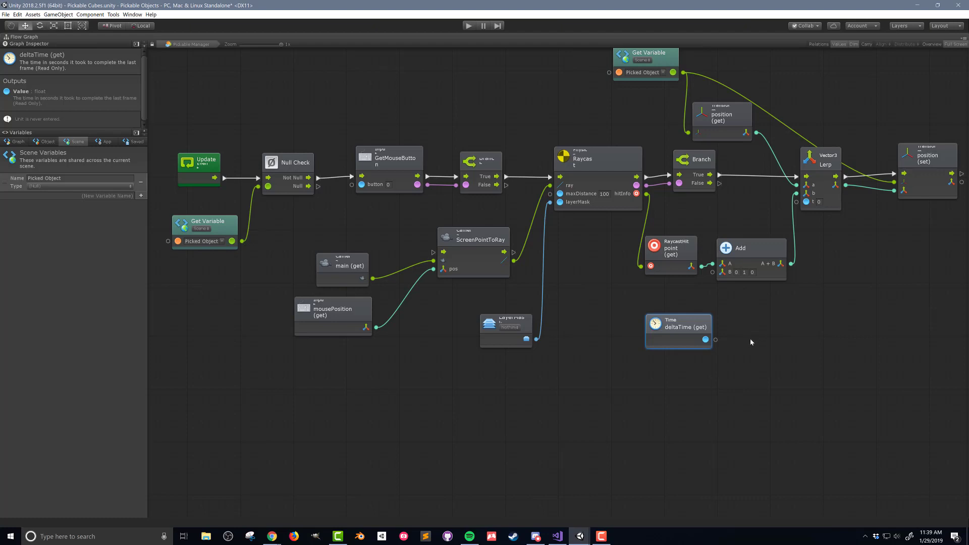
{"action": "mouse_move", "coordinate": [757, 336]}
{"action": "type", "text": "10"}
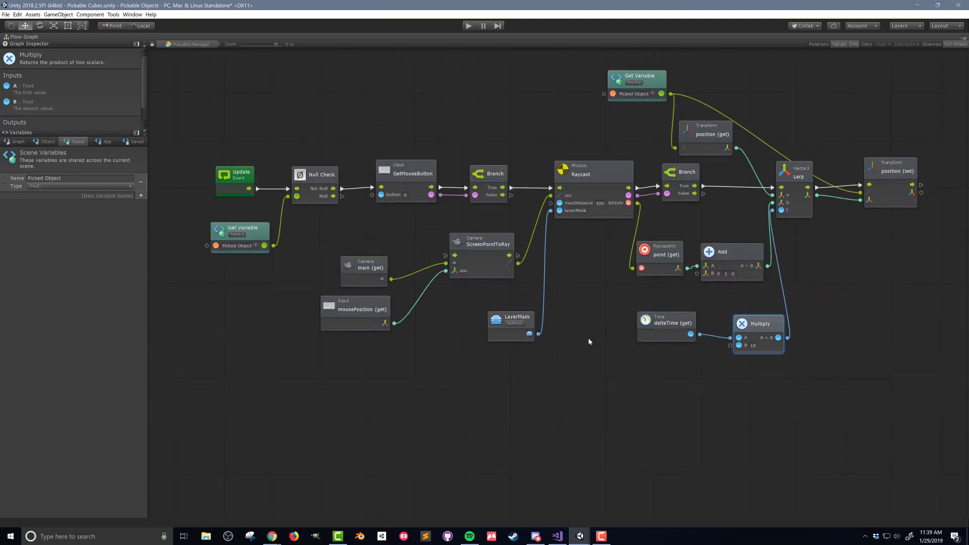
{"action": "left_click", "coordinate": [528, 335]}
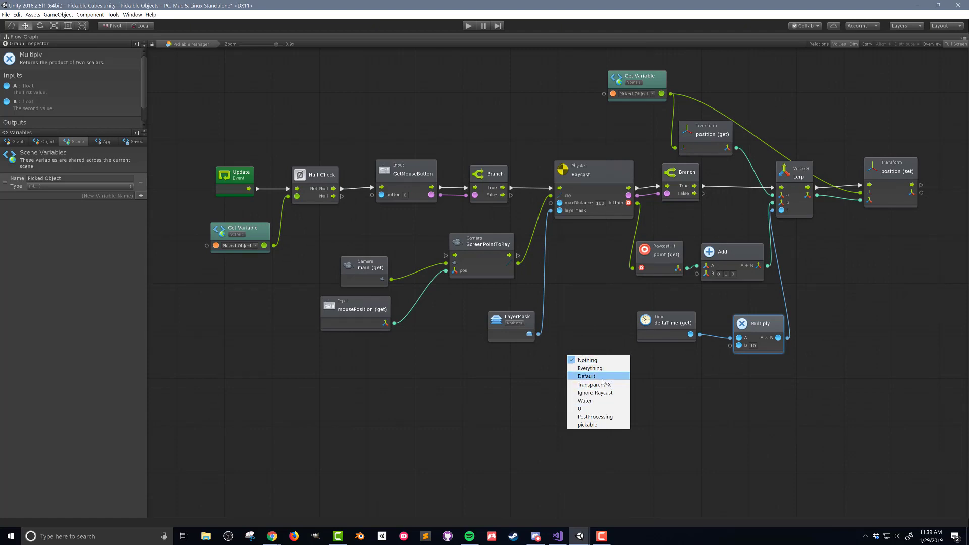
{"action": "left_click", "coordinate": [586, 376]}
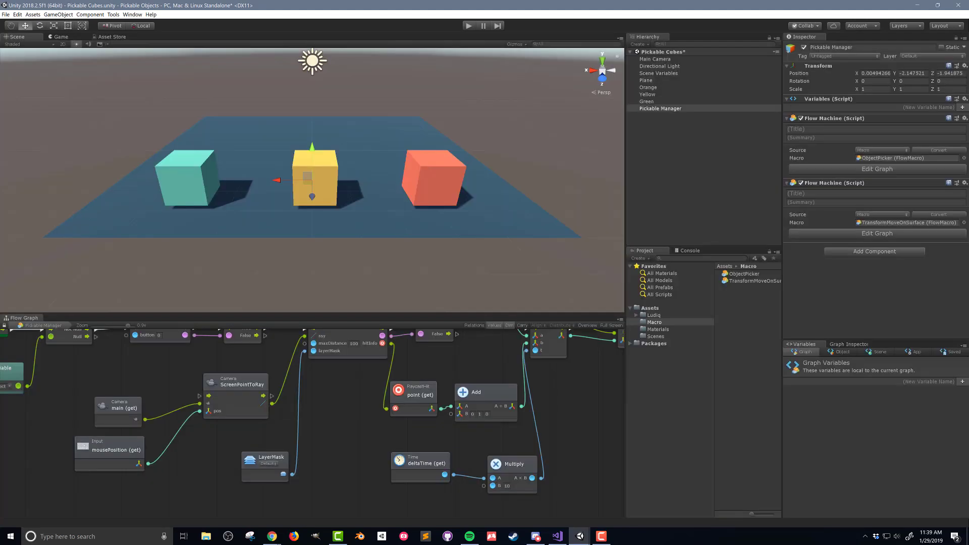
- Review the Plane object's Inspector settings and enter play mode
{"action": "left_click", "coordinate": [646, 81]}
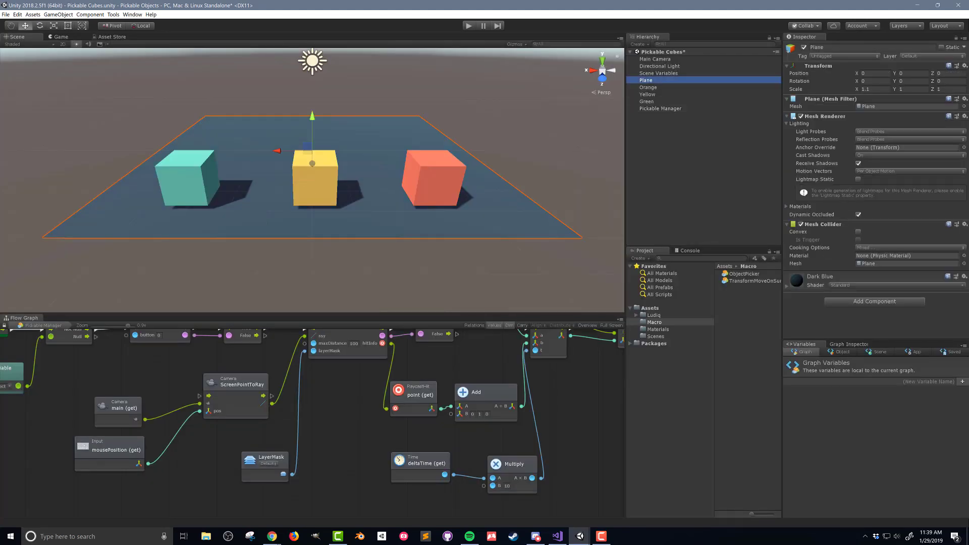
{"action": "left_click", "coordinate": [467, 25]}
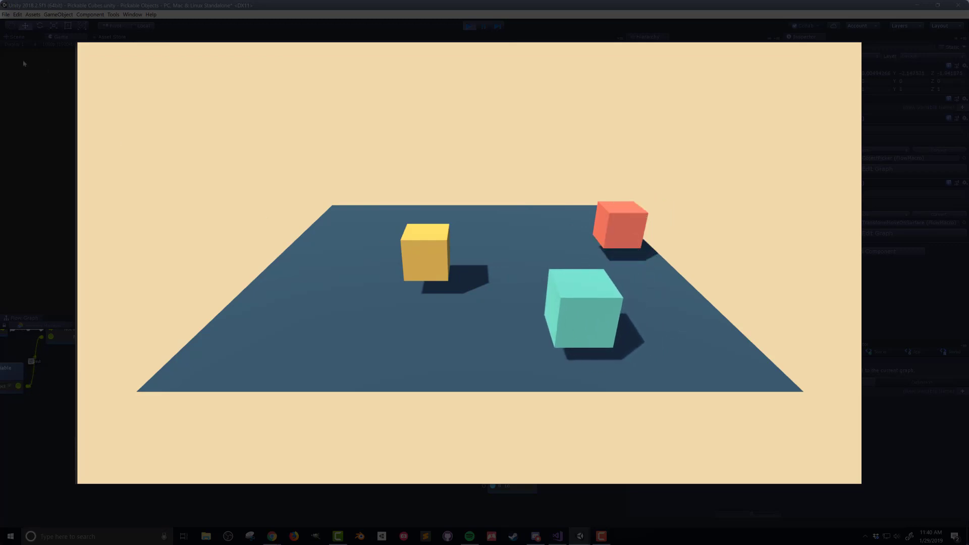
{"action": "mouse_move", "coordinate": [44, 73]}
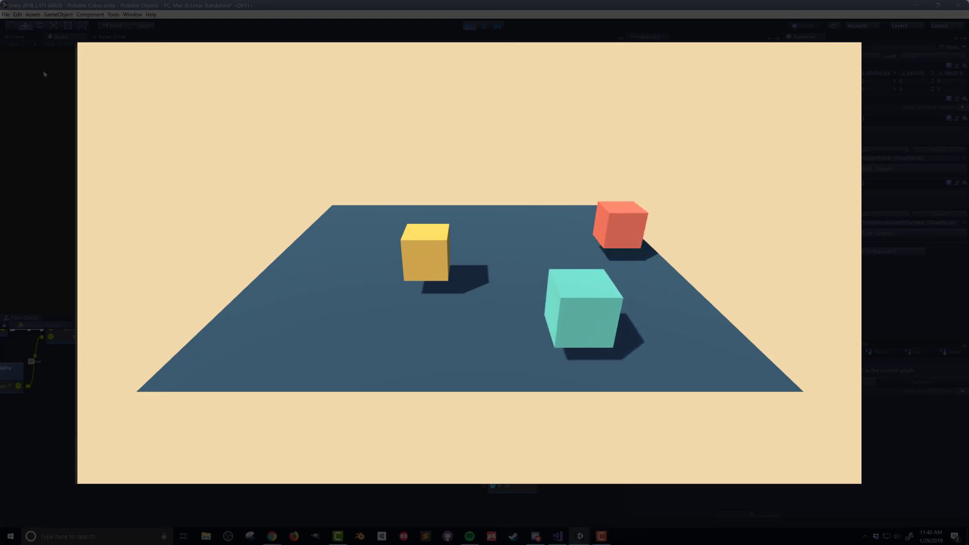